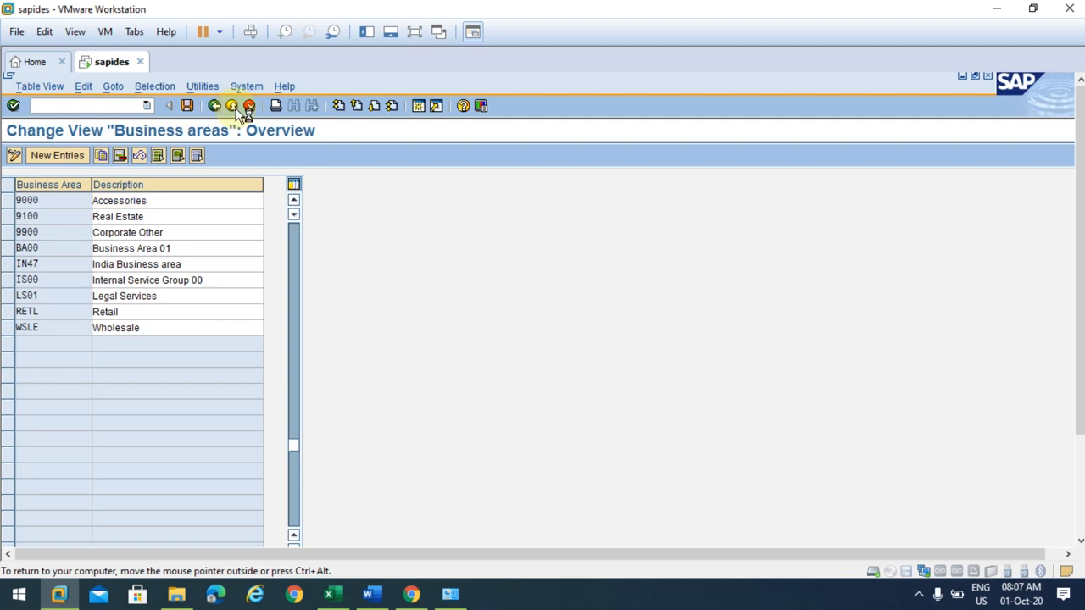
- Leave the business areas table and return to the IMG structure
left_click(214, 105)
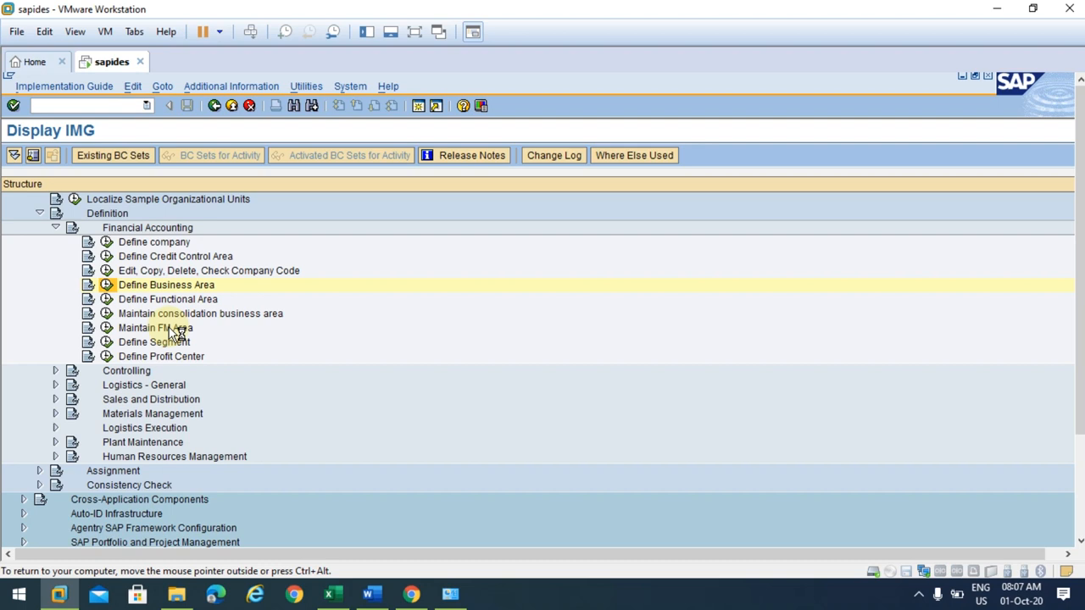
mouse_move(360, 365)
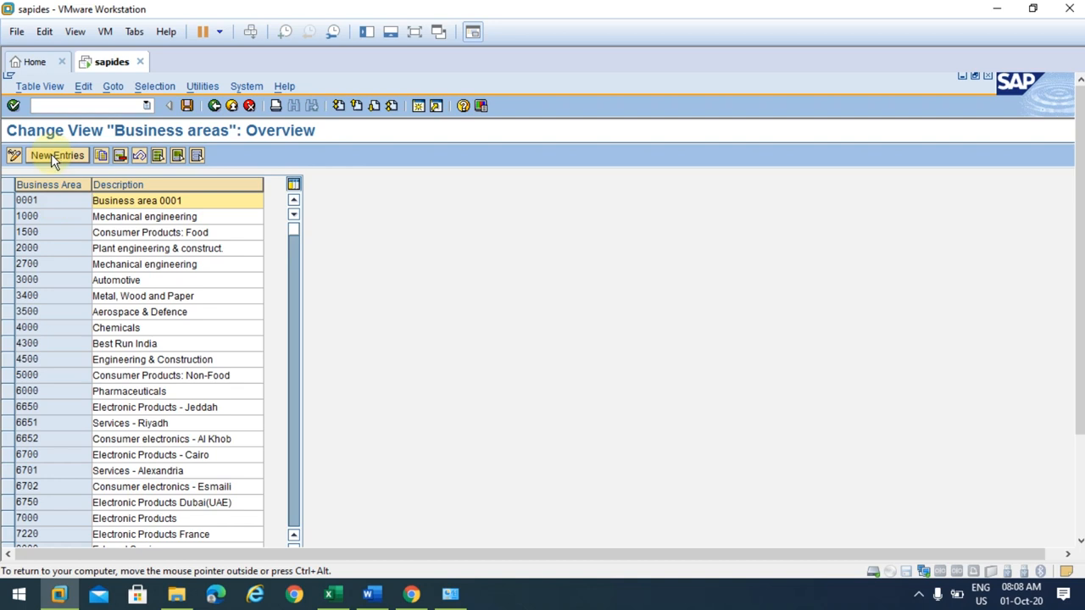
- In New Entries, enter rows TRB1 'Business Area 1' and TRB2 'Business Area 2'
left_click(57, 155)
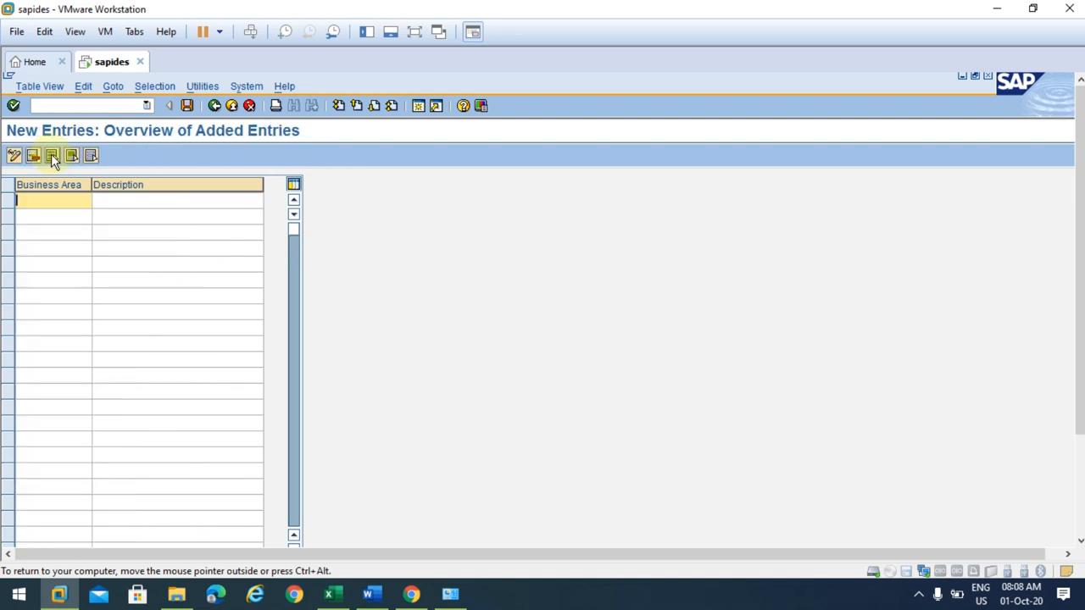
type("TRB")
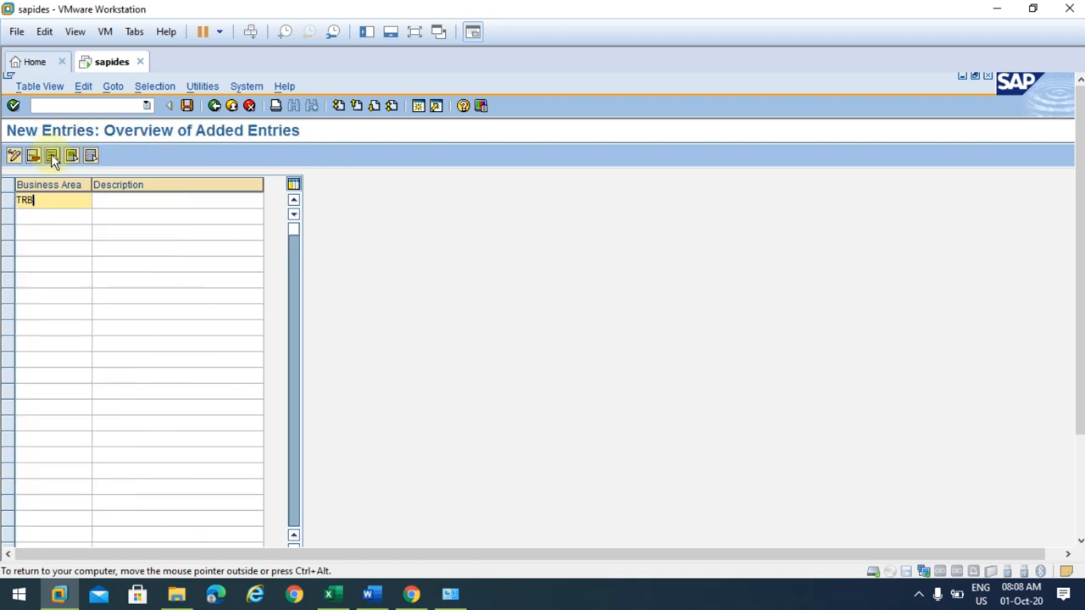
type("1")
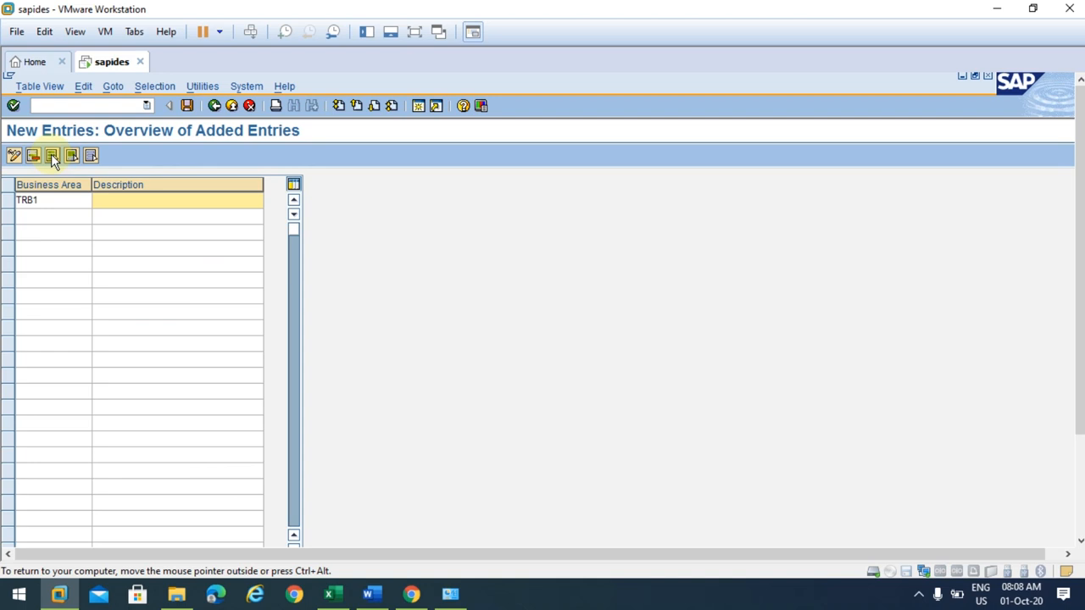
left_click(170, 200)
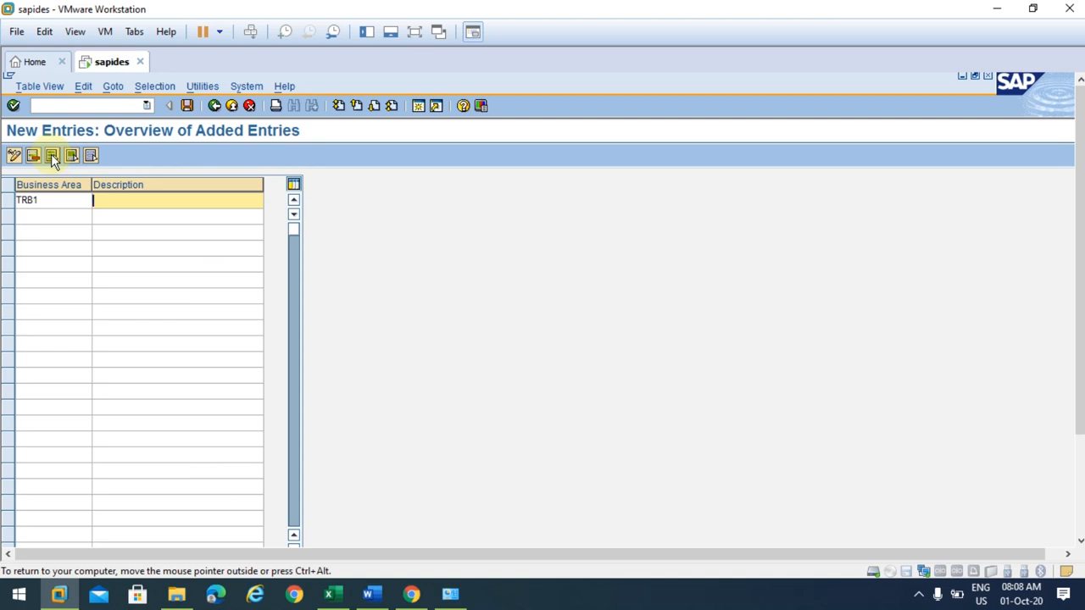
type("Bus")
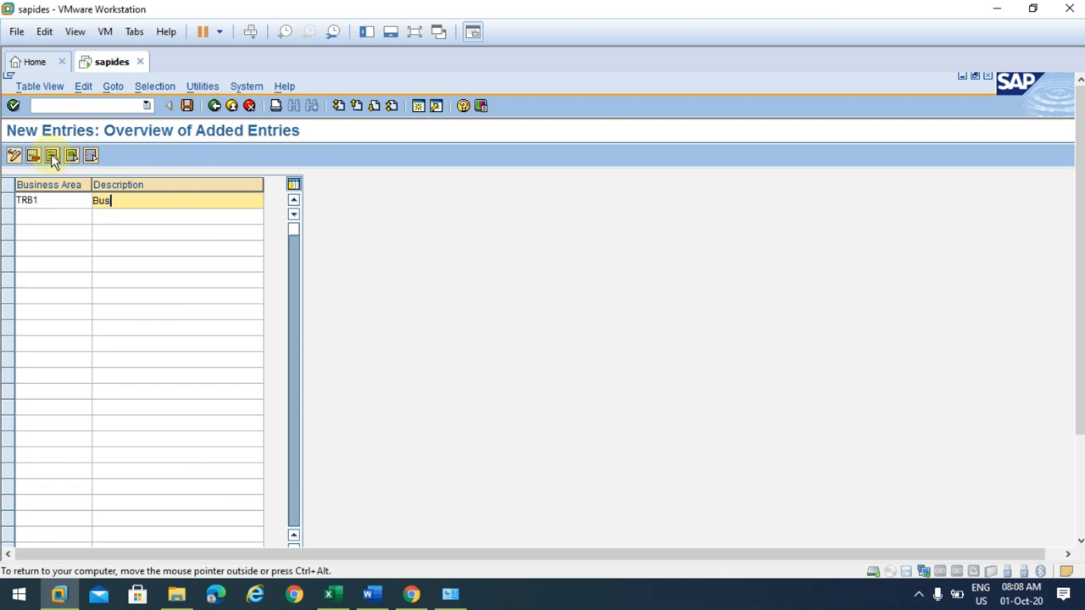
type("iness Area 1")
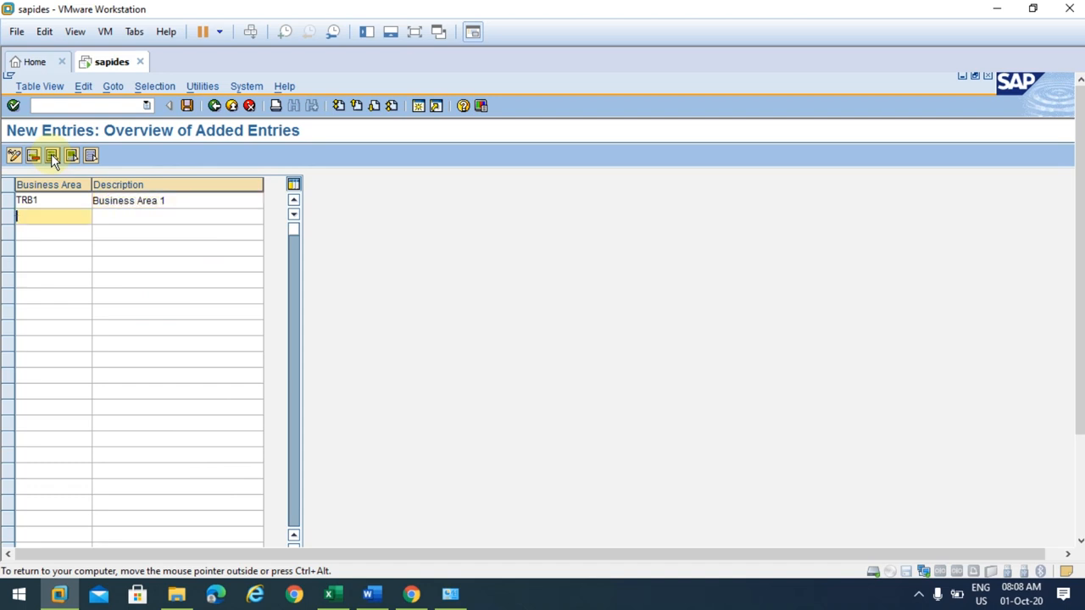
type("TRB2")
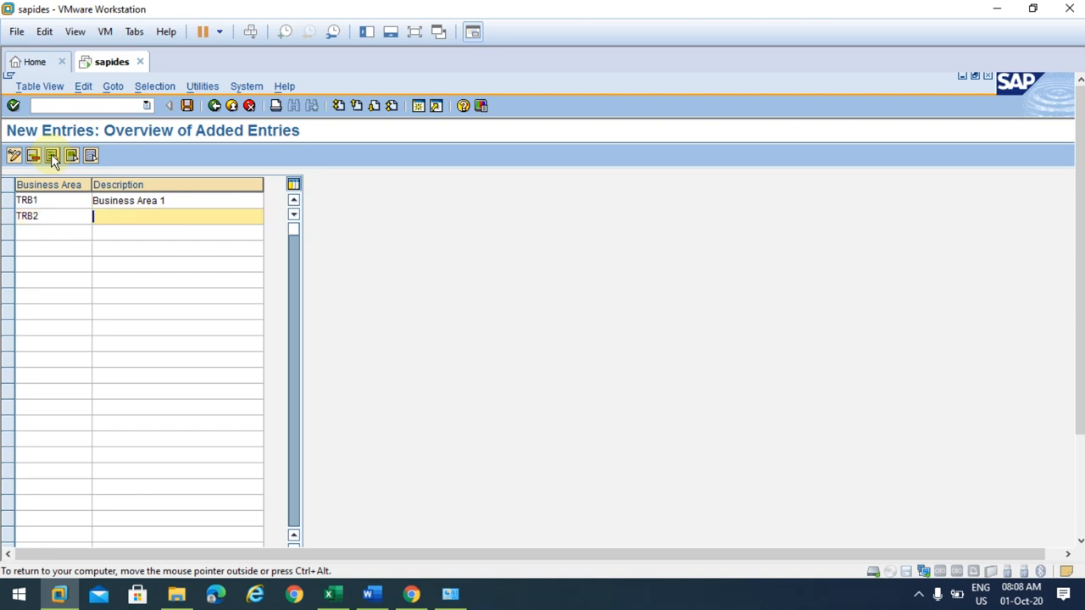
type("Business A")
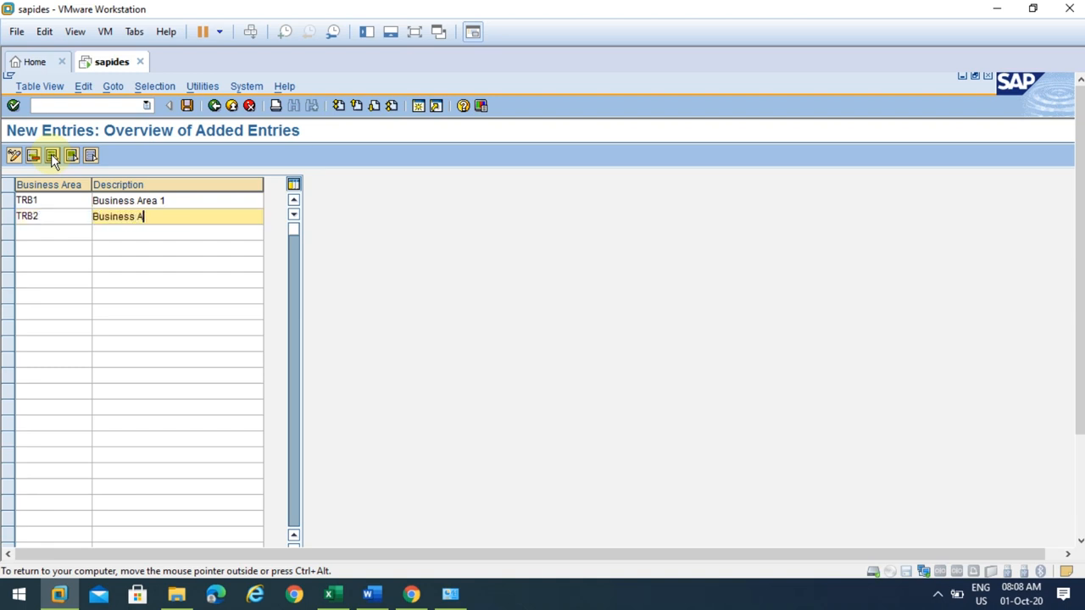
type("rea 2")
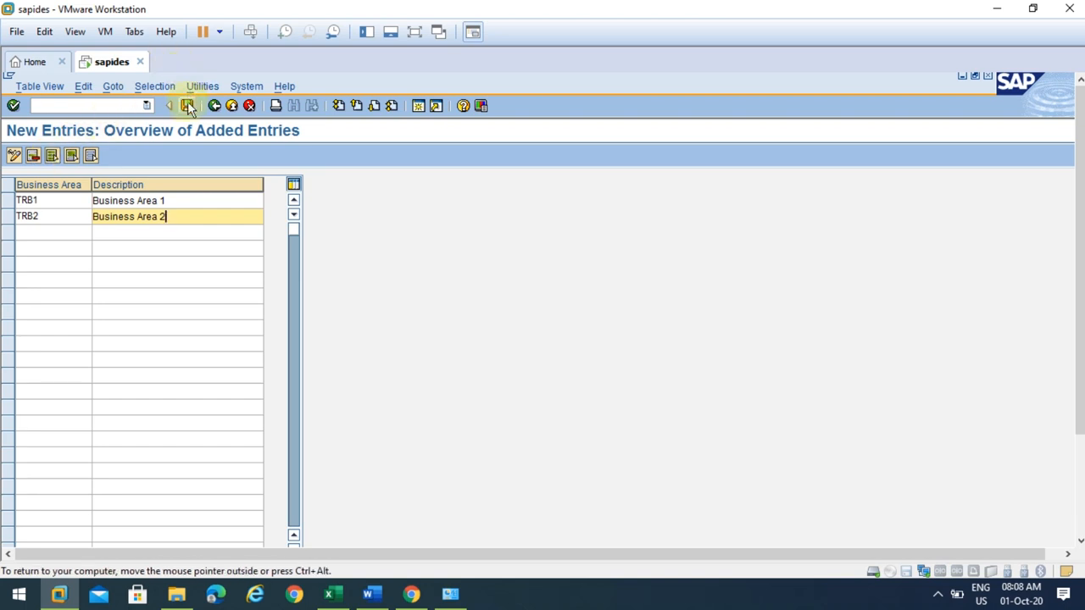
- Save both entries and confirm customizing request ID7K900169
left_click(186, 105)
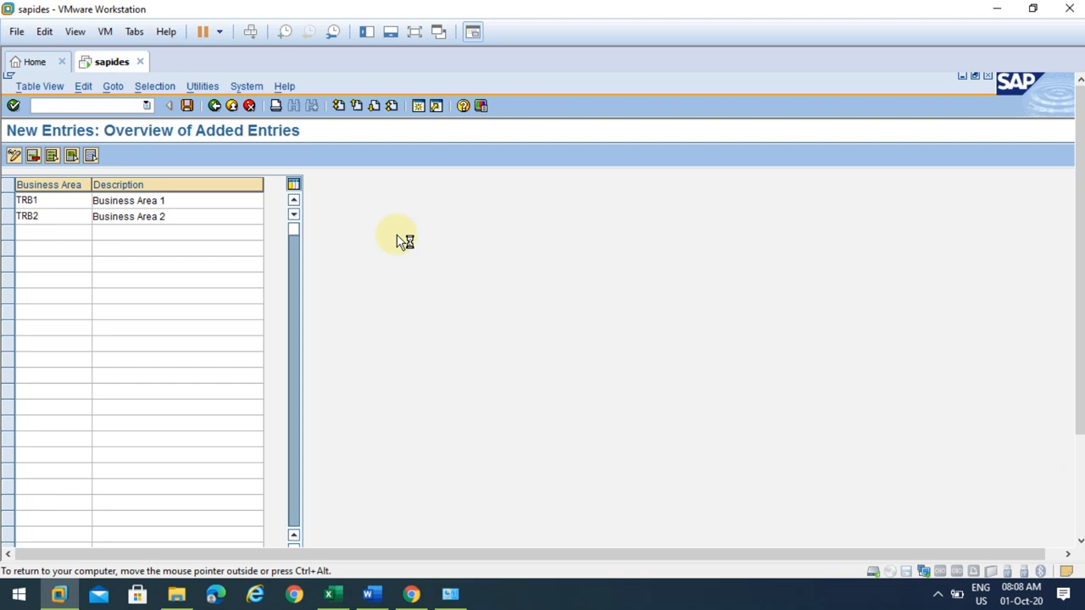
mouse_move(161, 219)
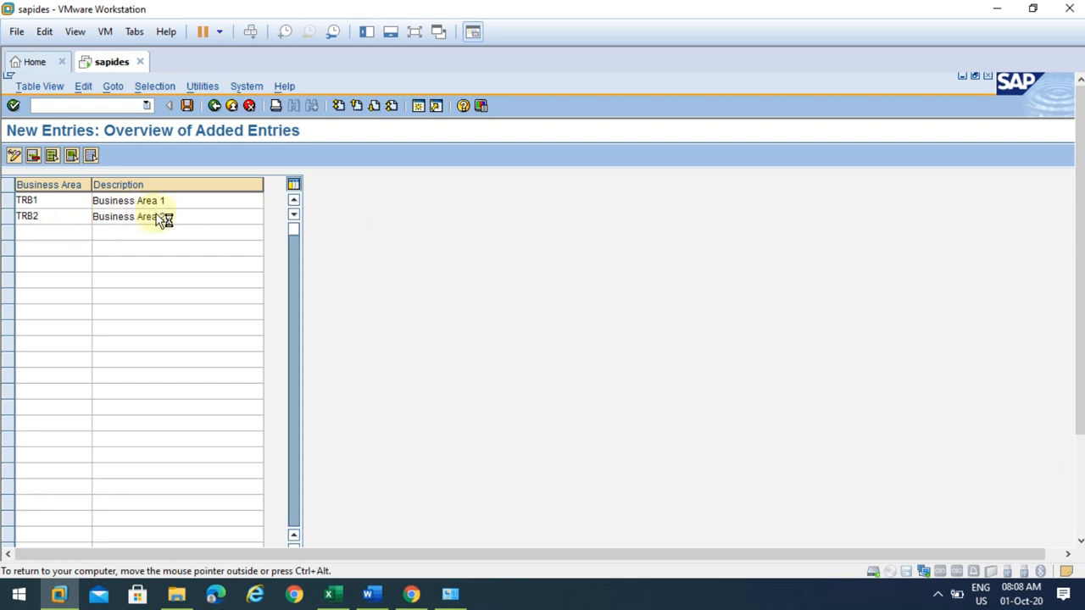
type("2")
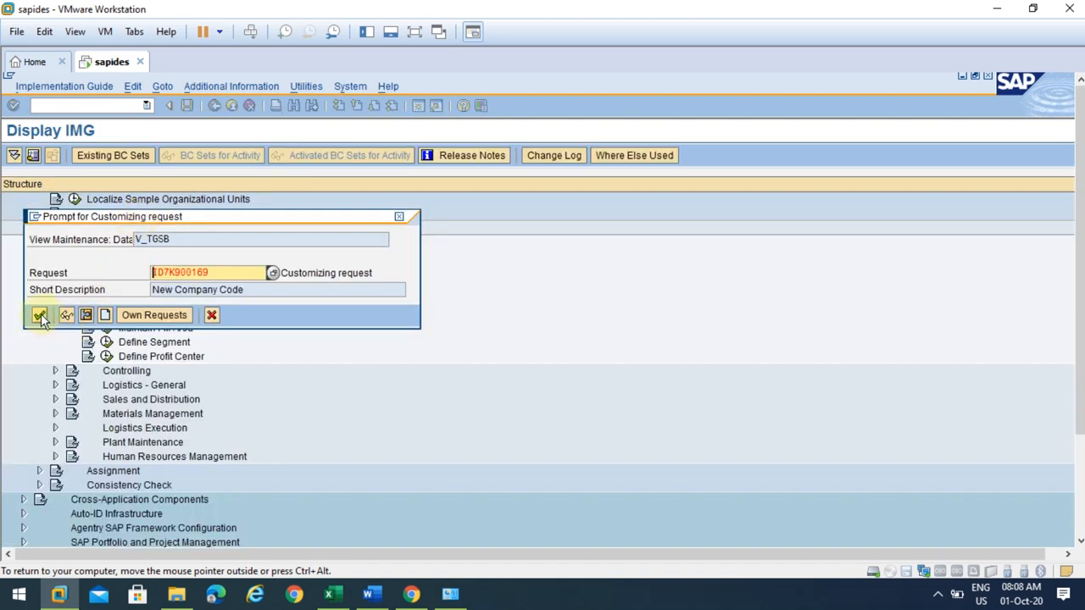
mouse_move(40, 314)
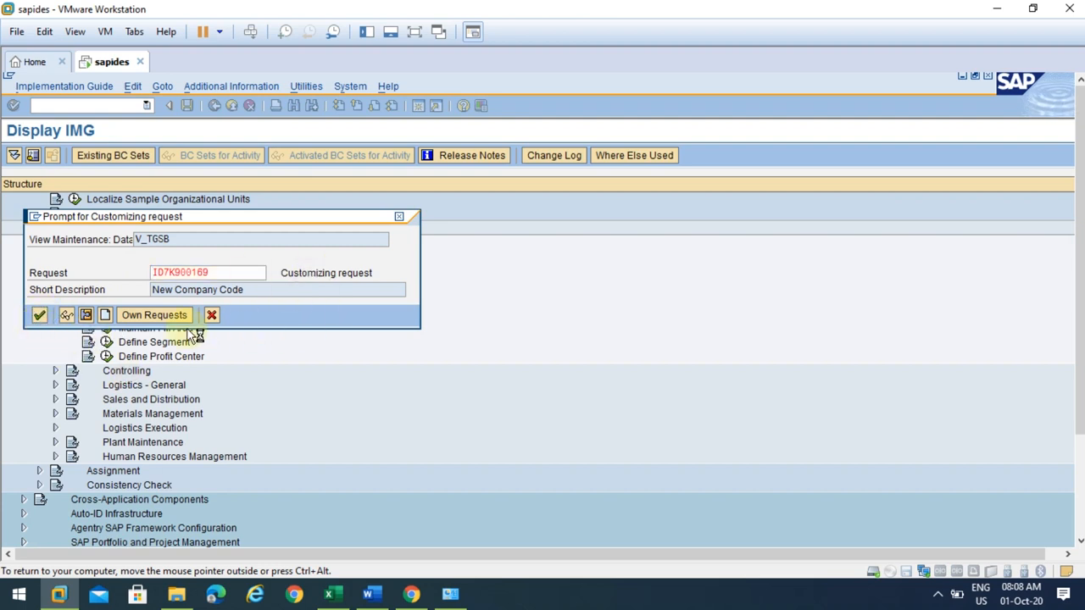
left_click(39, 315)
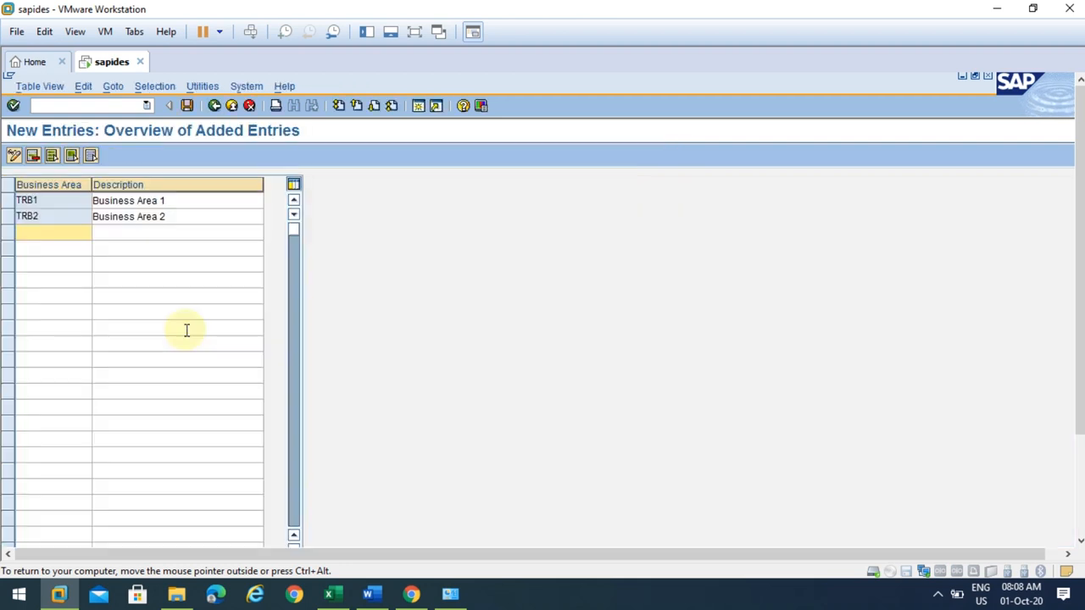
mouse_move(213, 105)
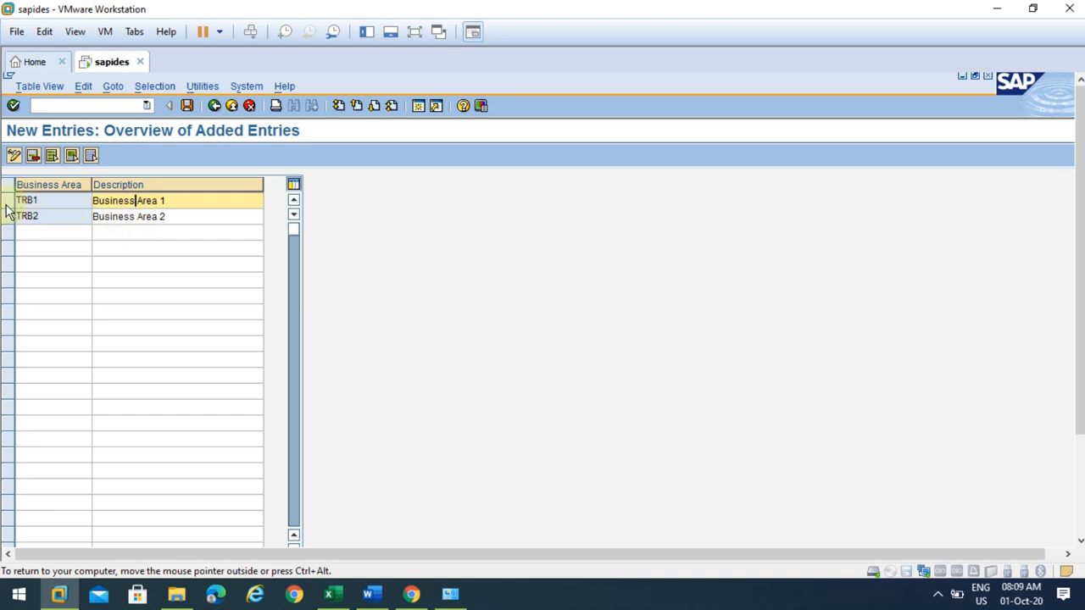
- Select the TRB1 and TRB2 rows with the row selector buttons
left_click(7, 208)
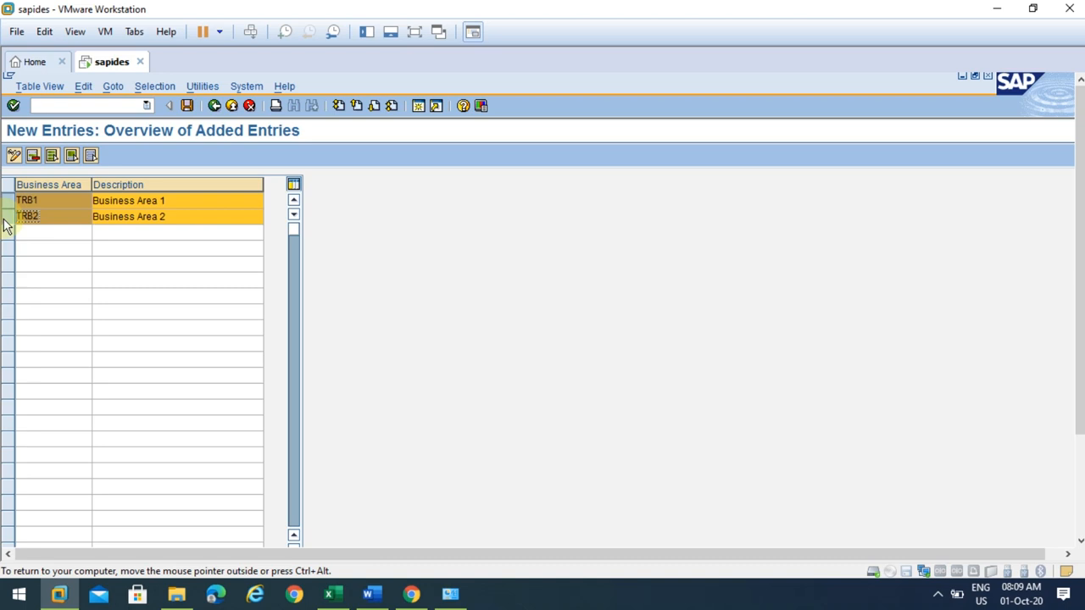